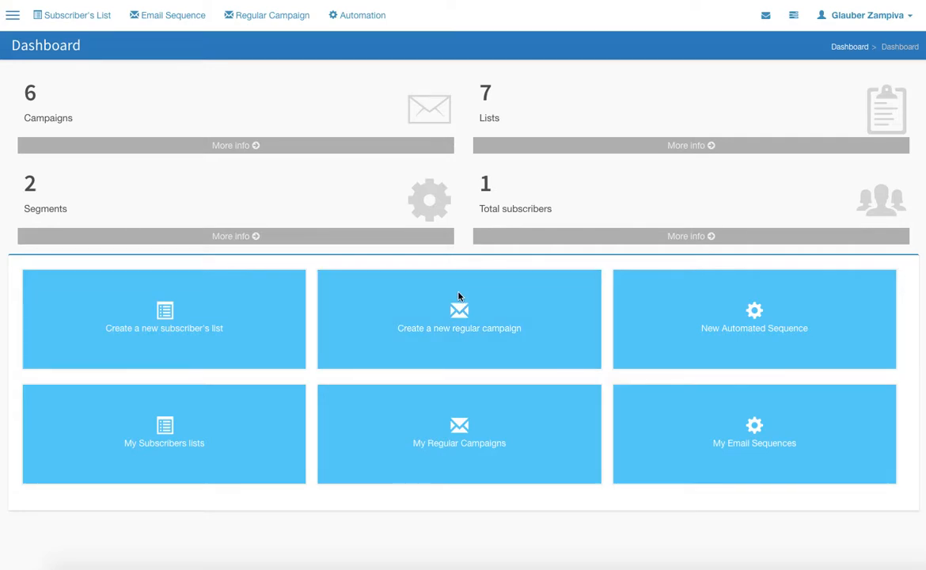
pyautogui.moveTo(219, 62)
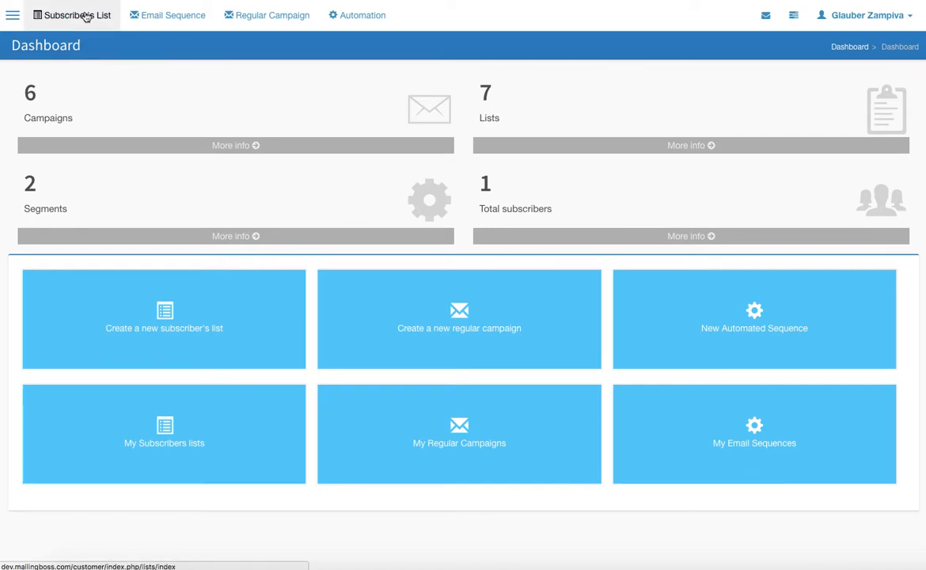
# - From the dashboard, reach the Minha Lista subscriber list's overview via Subscriber's List
pyautogui.click(78, 16)
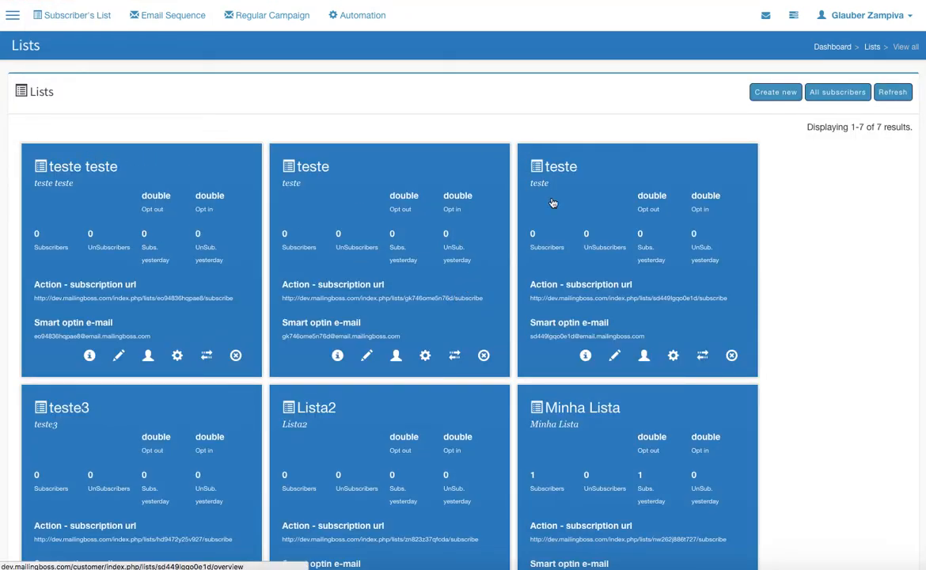
pyautogui.scroll(-3)
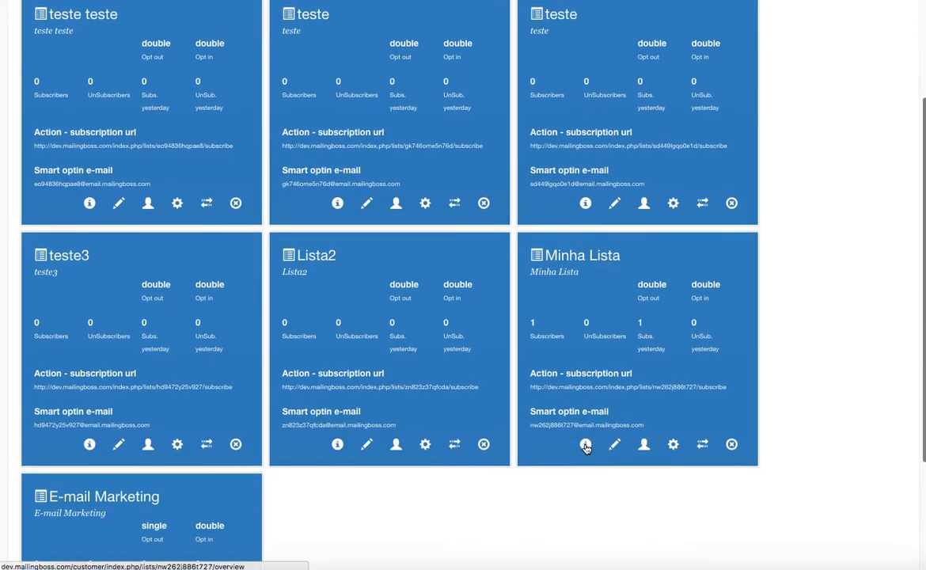
pyautogui.click(583, 443)
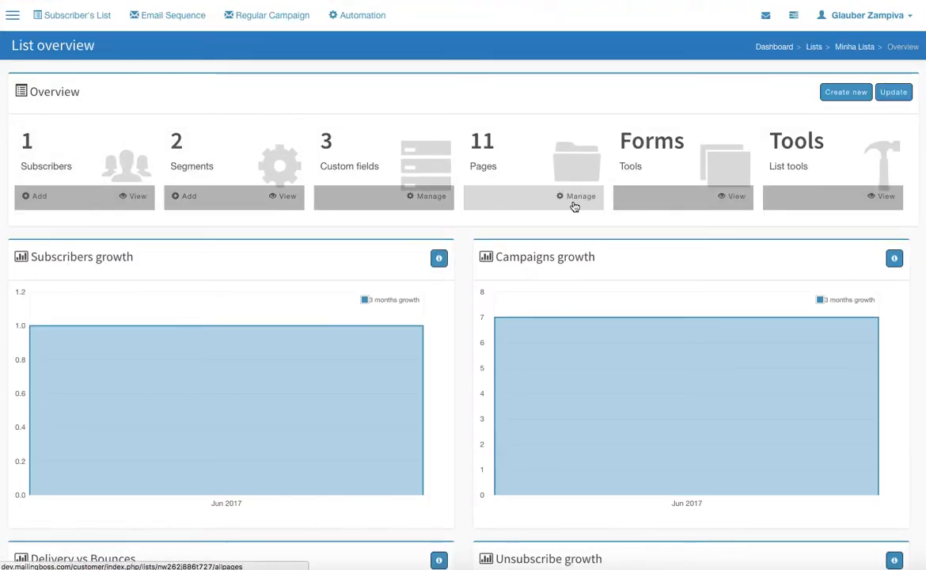
# - Manage the Pages box to list Minha Lista's subscription pages and notification emails
pyautogui.click(576, 197)
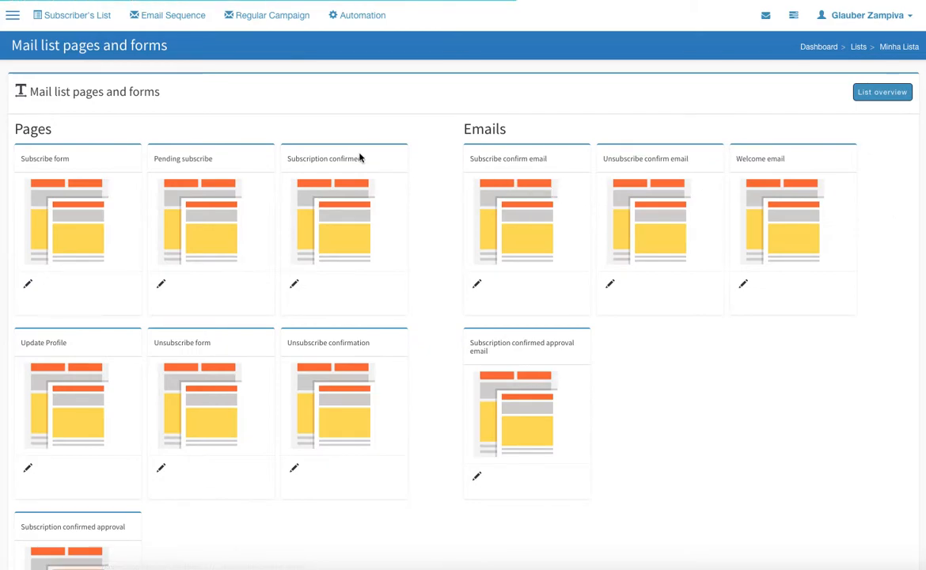
pyautogui.moveTo(537, 462)
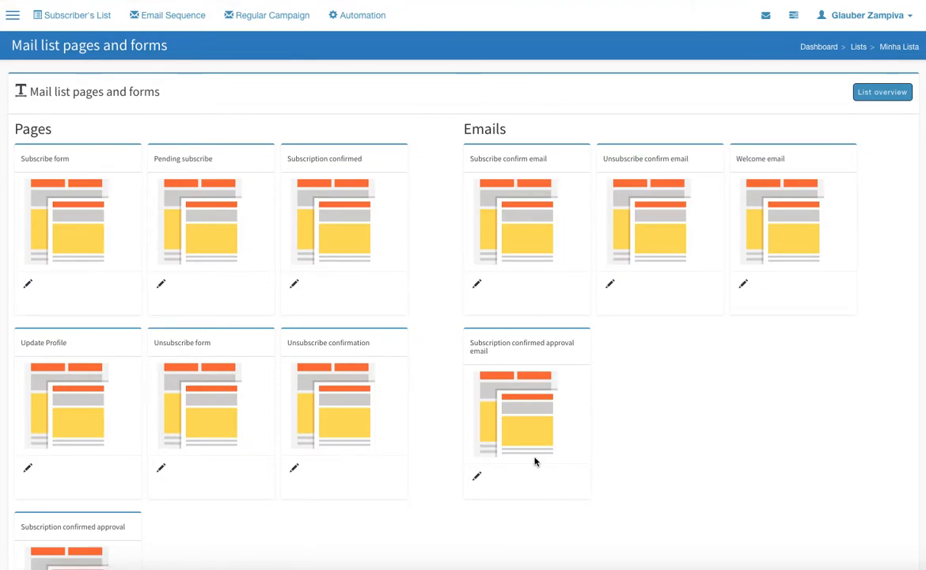
pyautogui.moveTo(327, 446)
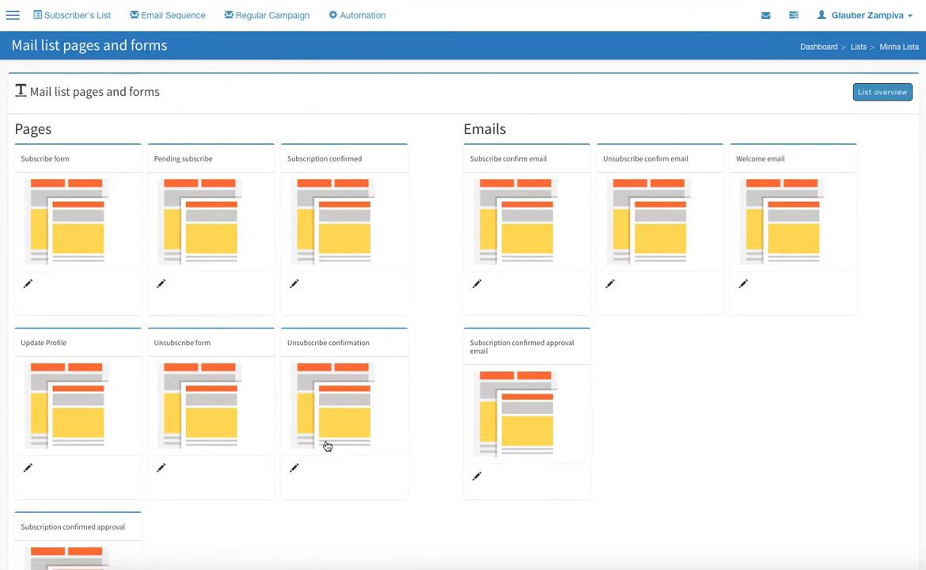
pyautogui.moveTo(909, 393)
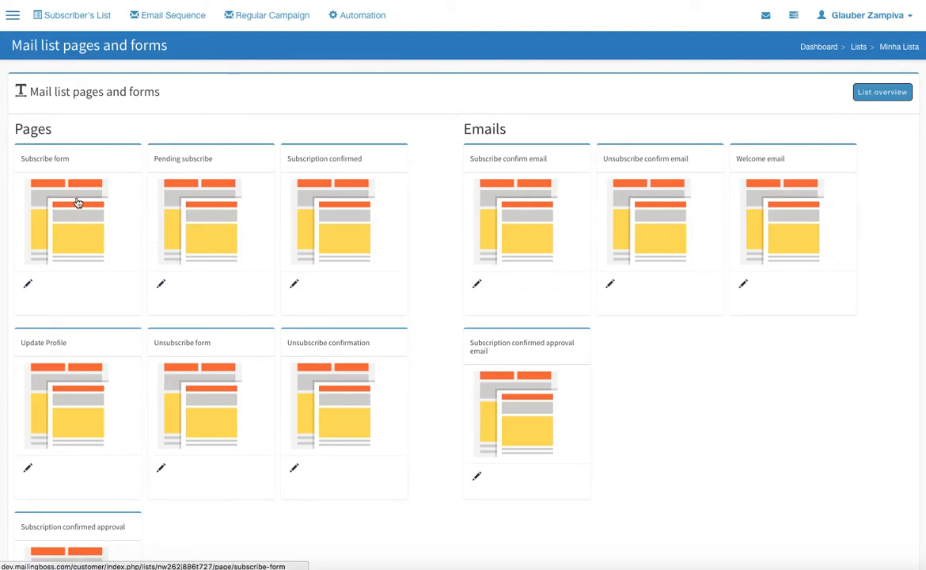
# - Edit the Subscribe form page with the template gallery hidden, showing its subscription URL
pyautogui.click(77, 220)
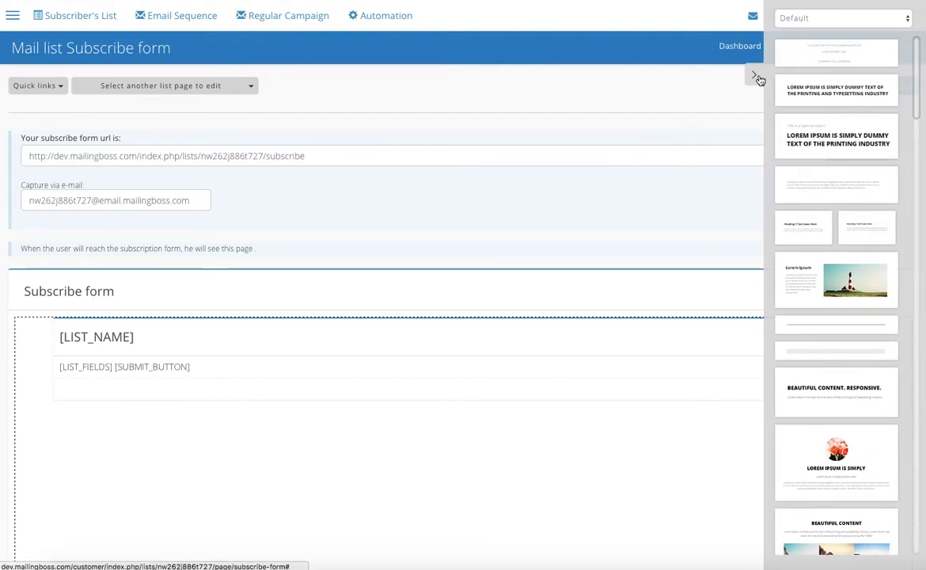
pyautogui.click(757, 76)
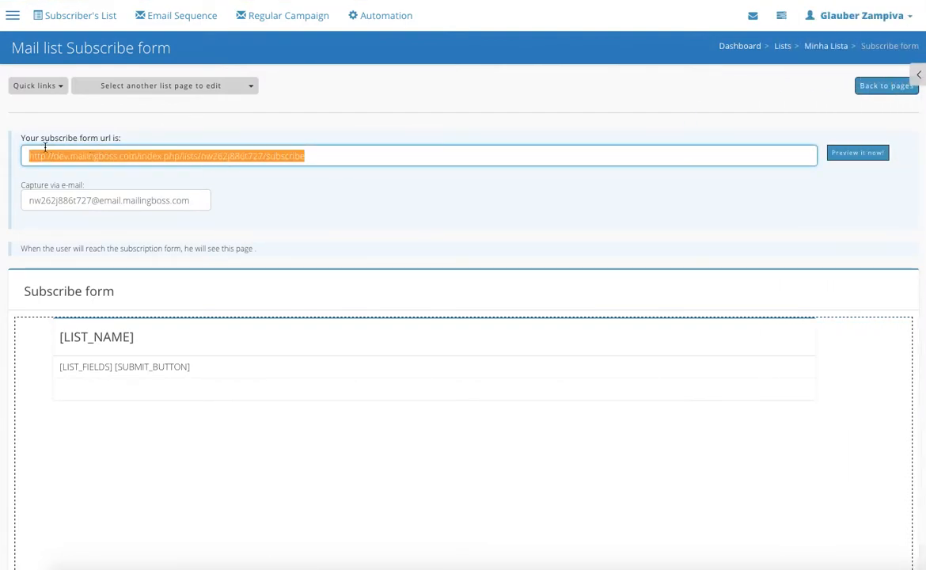
pyautogui.moveTo(398, 149)
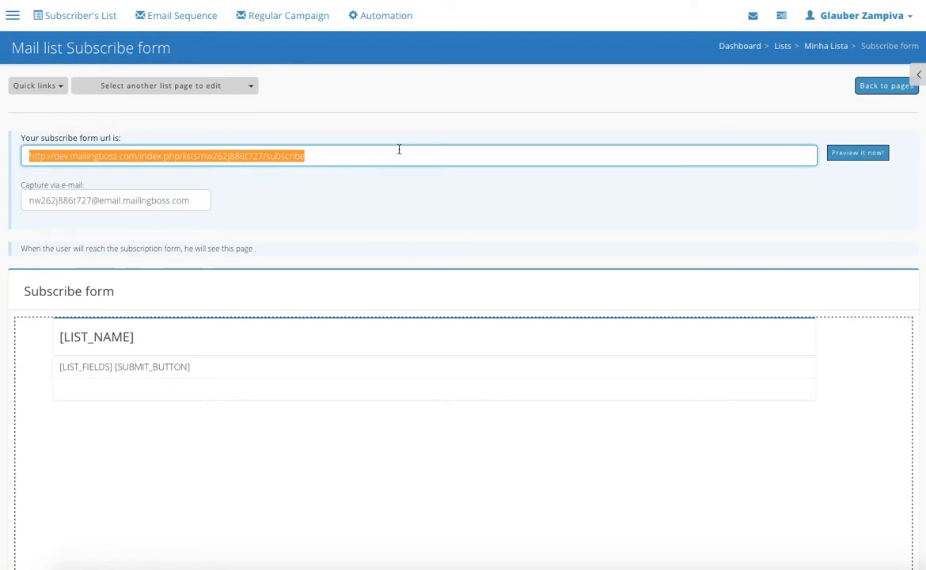
pyautogui.moveTo(351, 149)
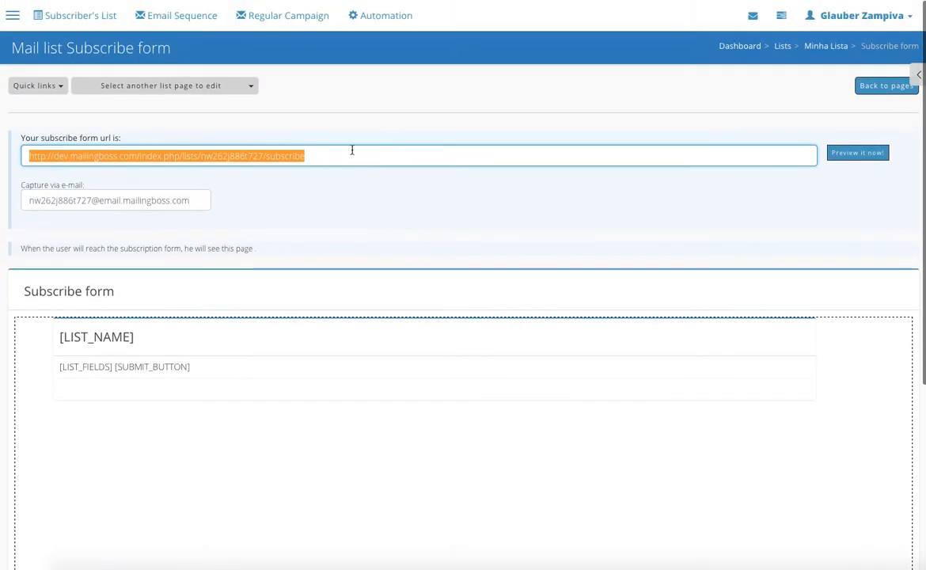
pyautogui.moveTo(326, 157)
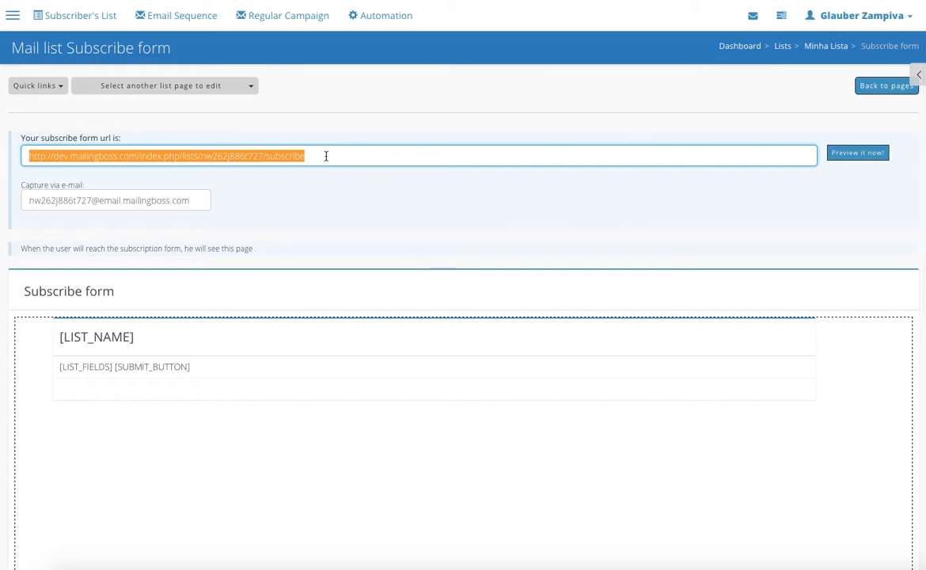
pyautogui.moveTo(220, 155)
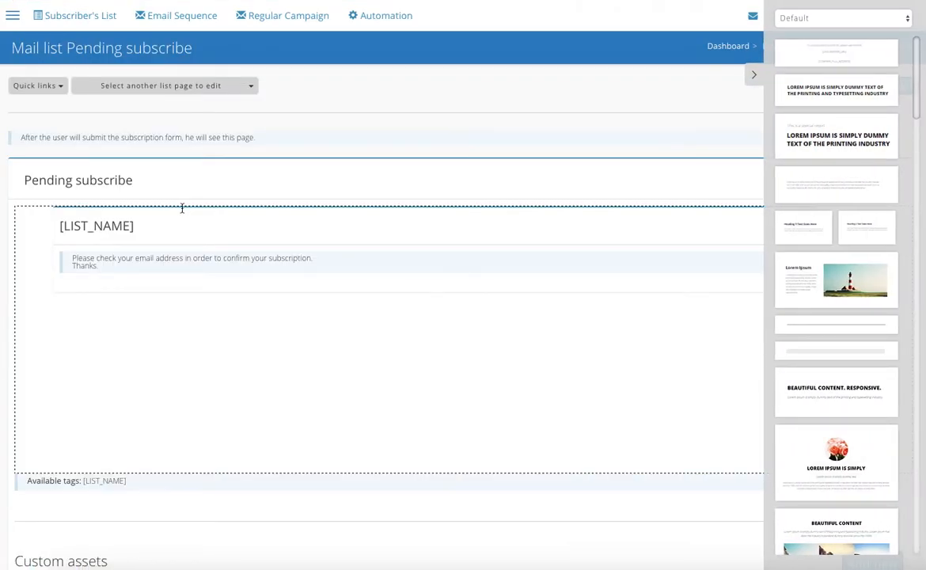
pyautogui.moveTo(712, 108)
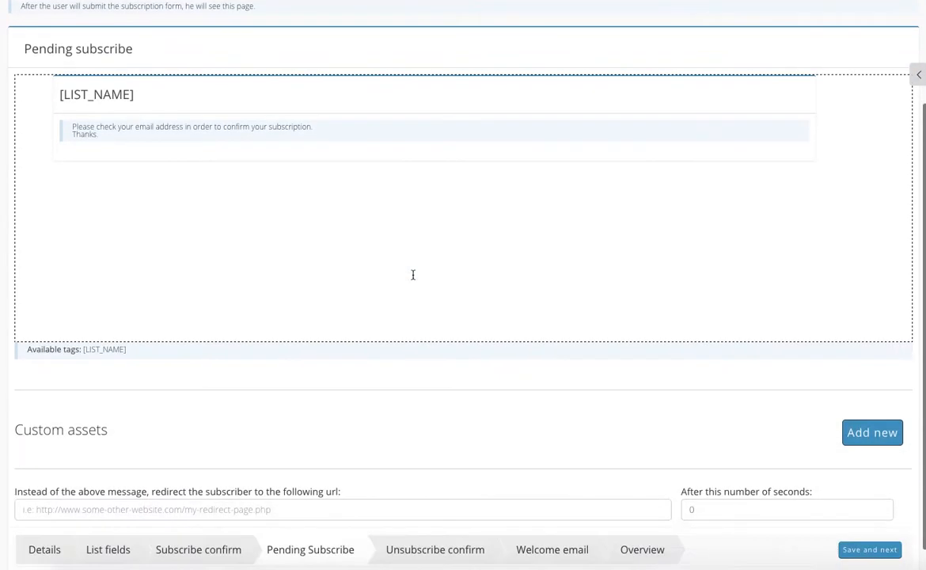
# - Inspect the Pending subscribe page's redirect URL and seconds-before-redirect fields
pyautogui.scroll(-3)
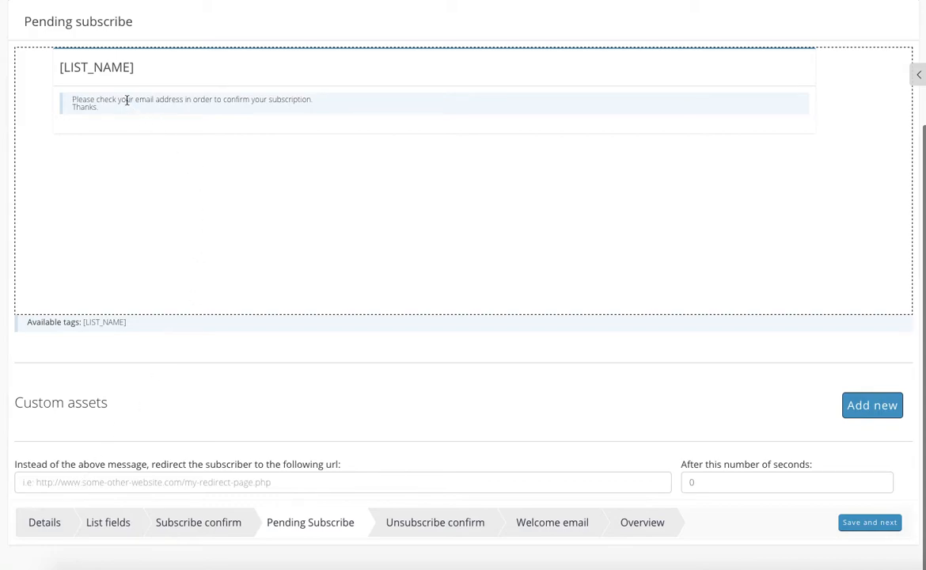
pyautogui.moveTo(345, 466)
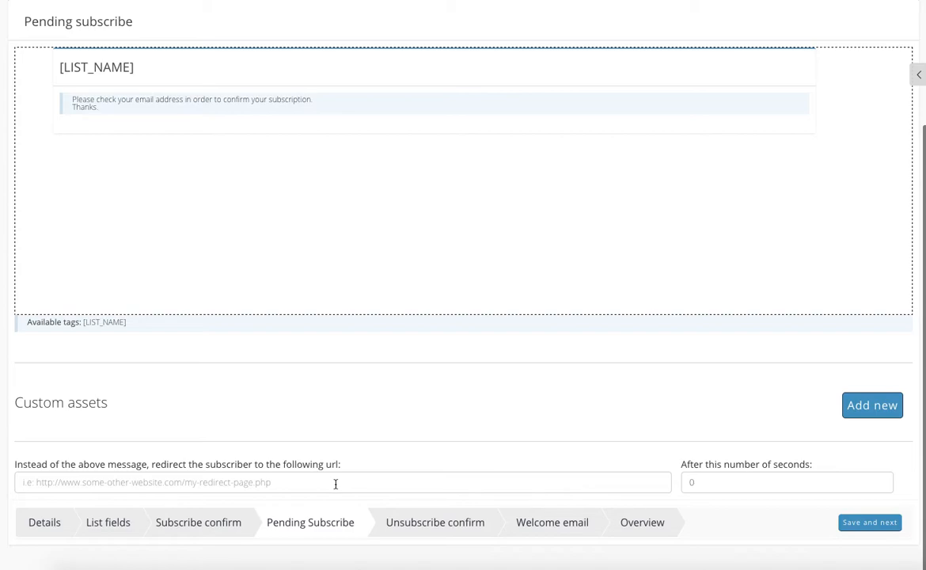
pyautogui.click(261, 481)
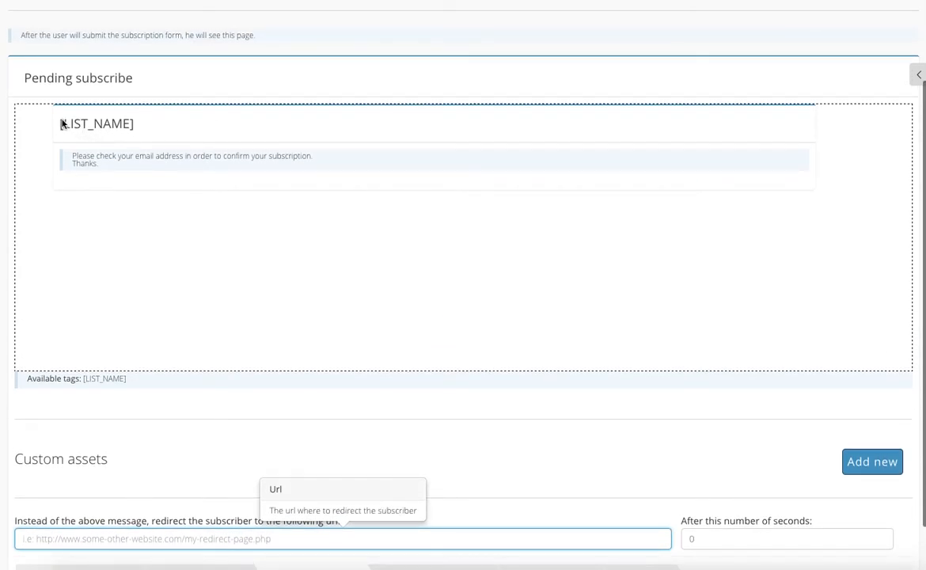
pyautogui.scroll(-3)
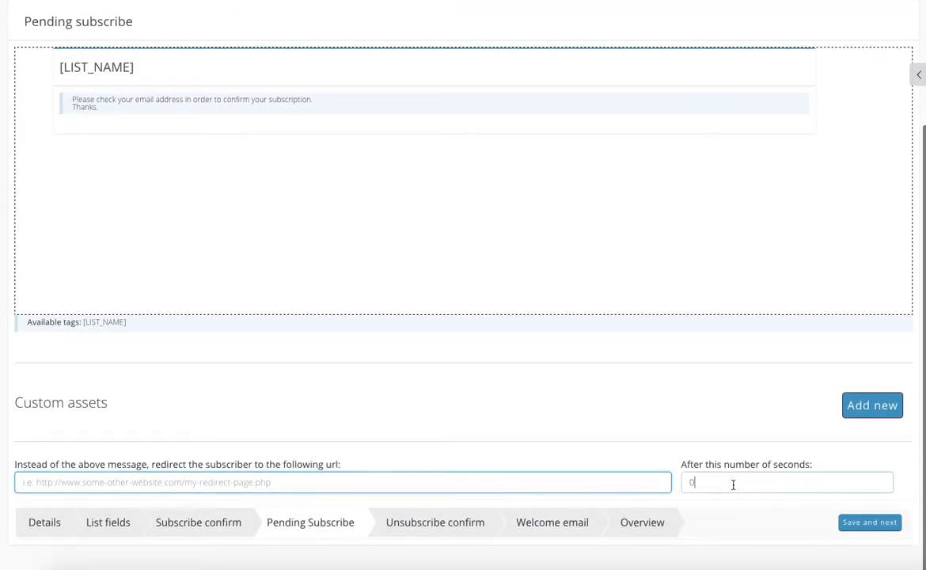
pyautogui.click(785, 481)
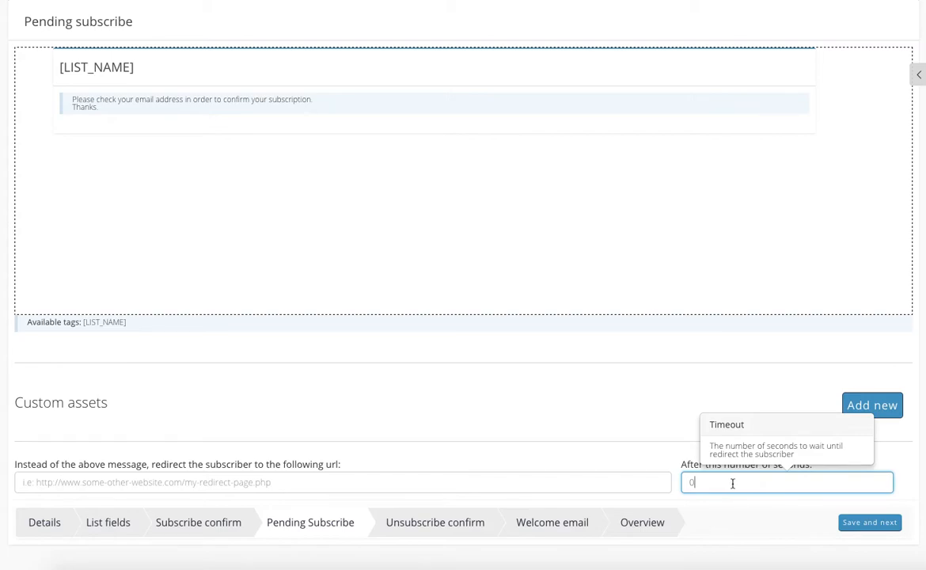
pyautogui.moveTo(716, 367)
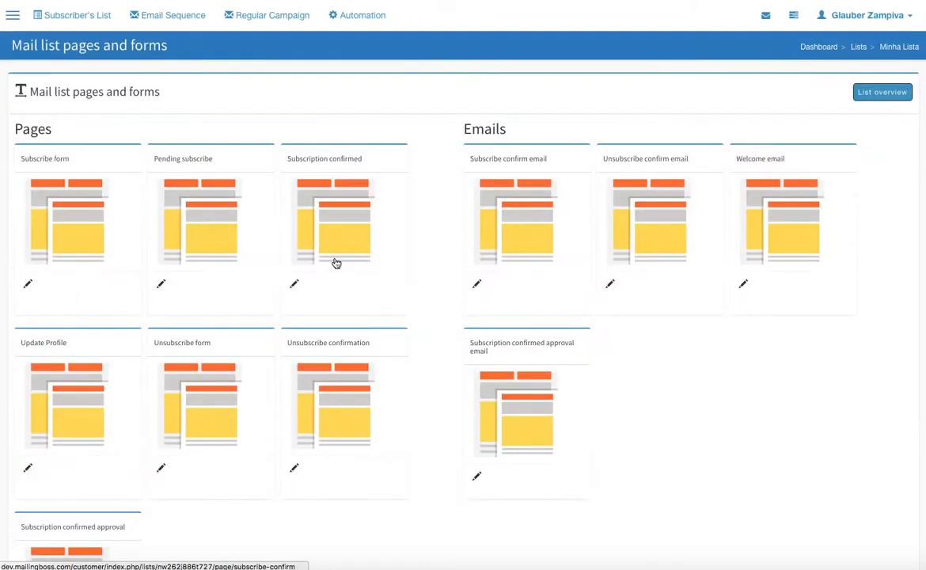
pyautogui.moveTo(323, 206)
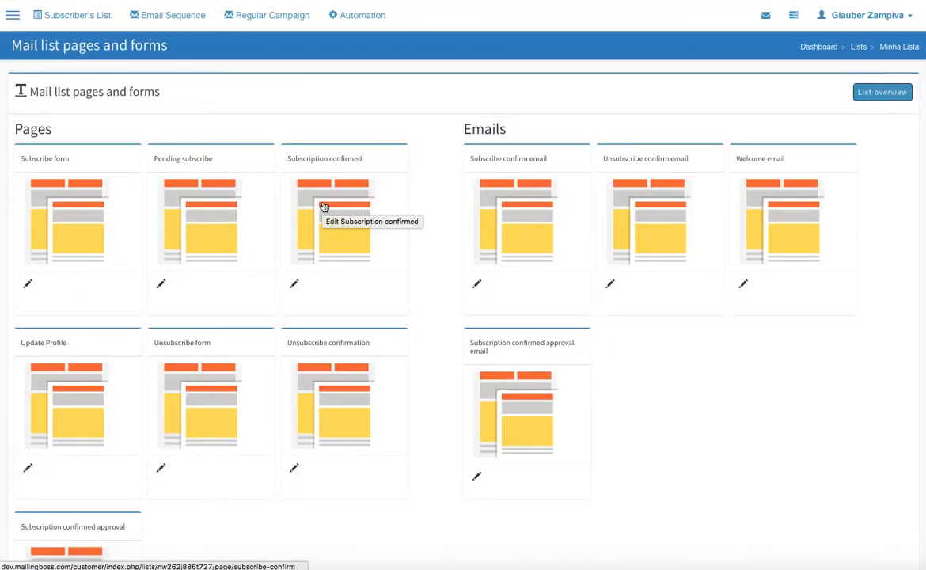
# - Edit the Subscription confirmed page, hide the gallery and check its redirect delay in seconds
pyautogui.click(332, 222)
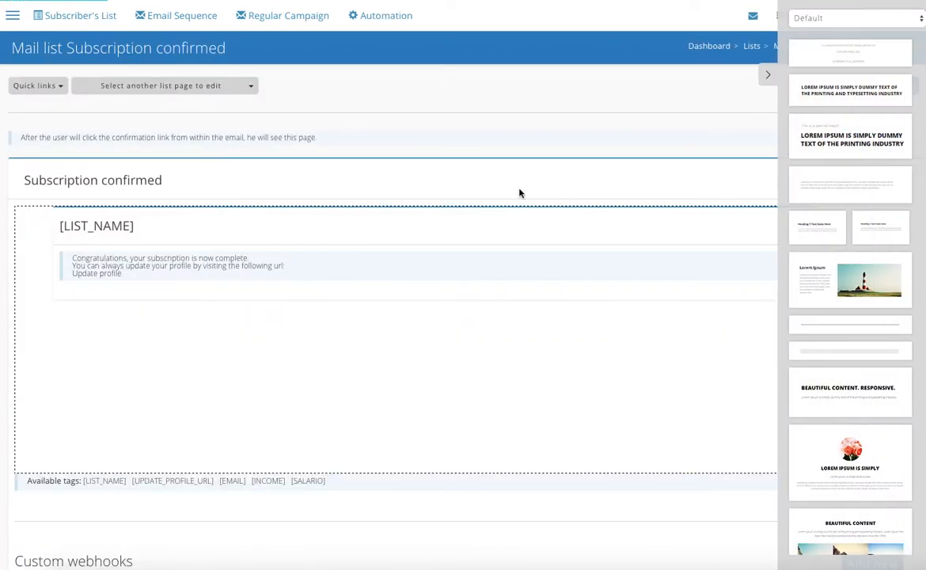
pyautogui.click(768, 74)
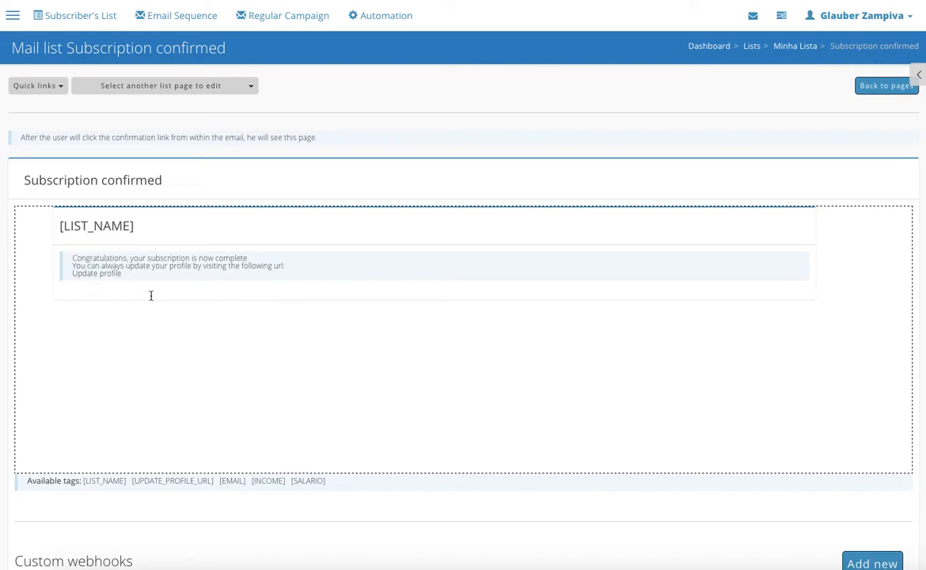
pyautogui.moveTo(182, 325)
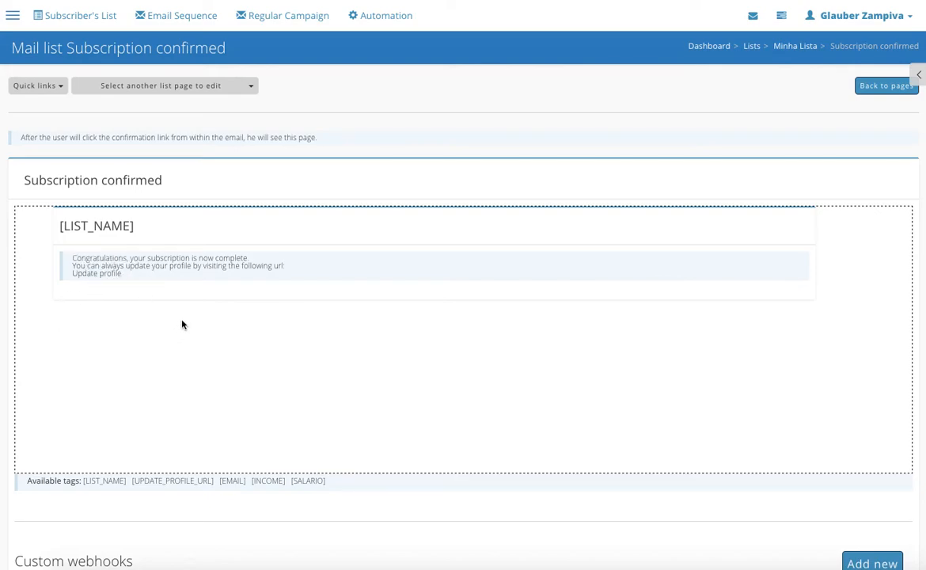
pyautogui.scroll(-3)
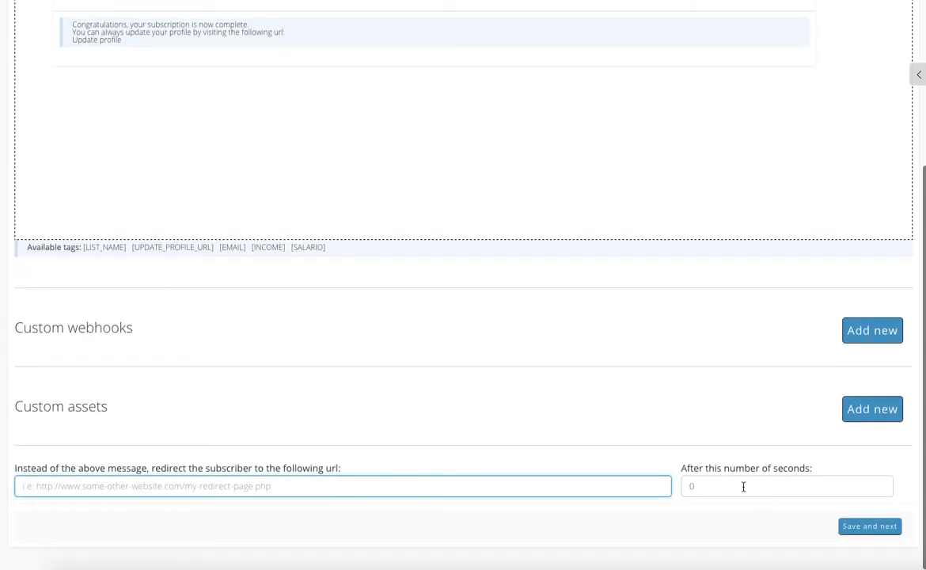
pyautogui.click(786, 485)
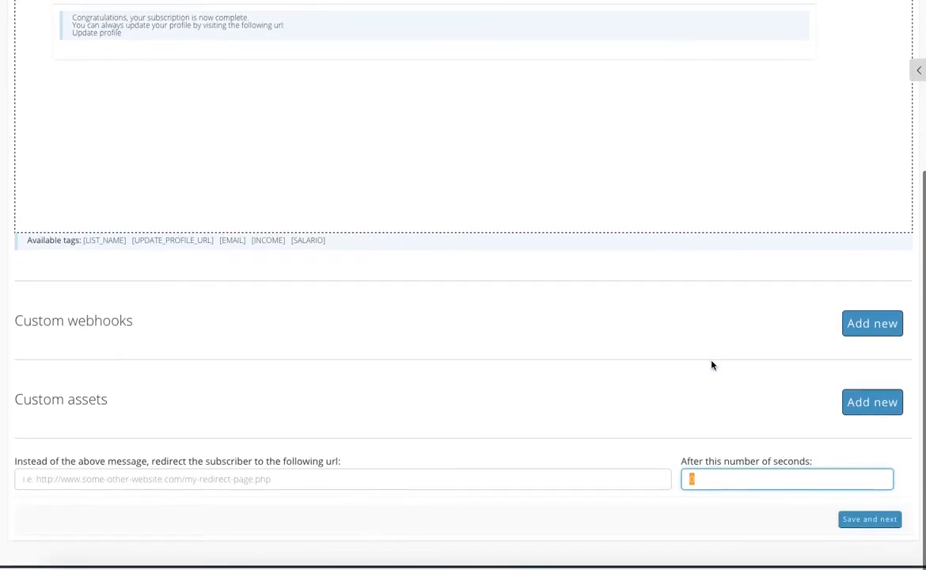
pyautogui.scroll(3)
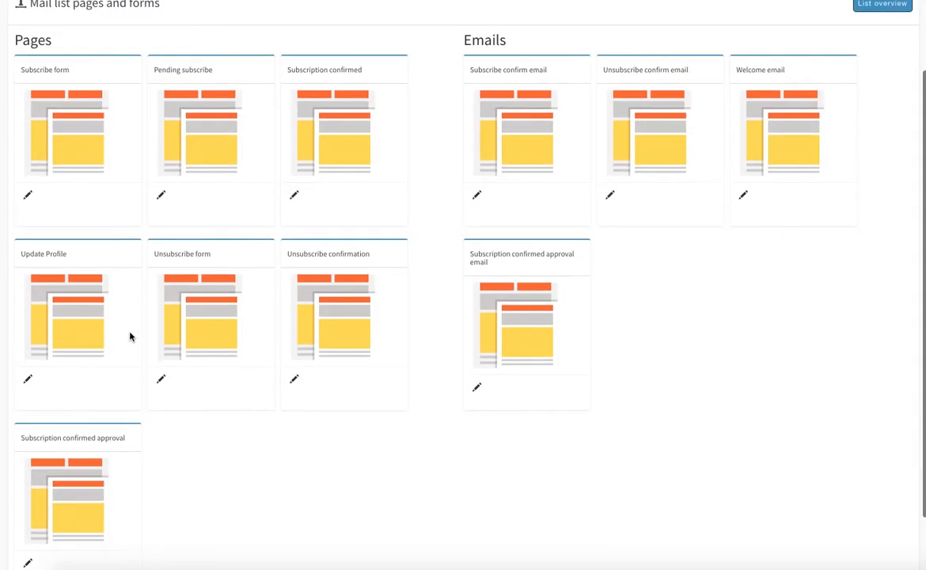
# - Edit the Update Profile page and look through its form message, tags, webhooks and assets
pyautogui.click(28, 378)
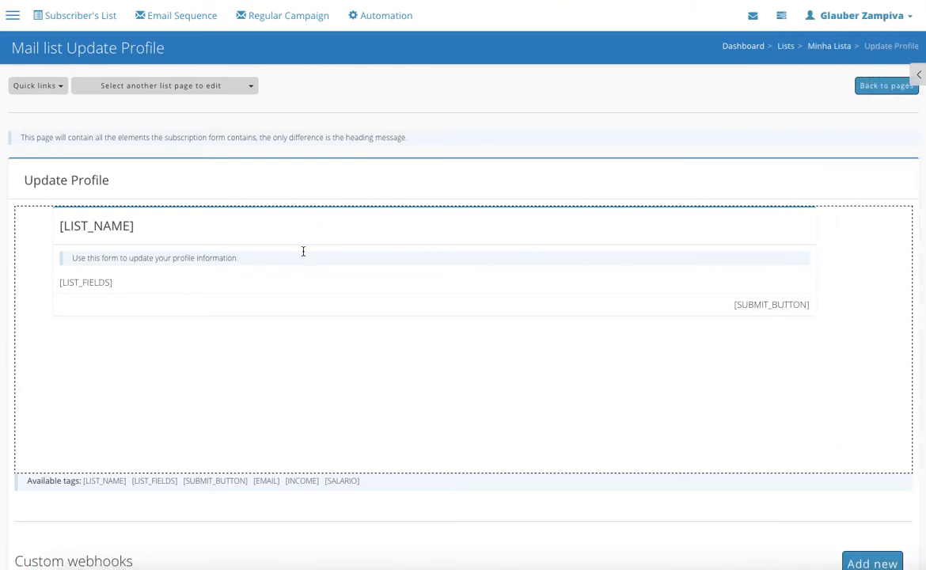
pyautogui.moveTo(284, 241)
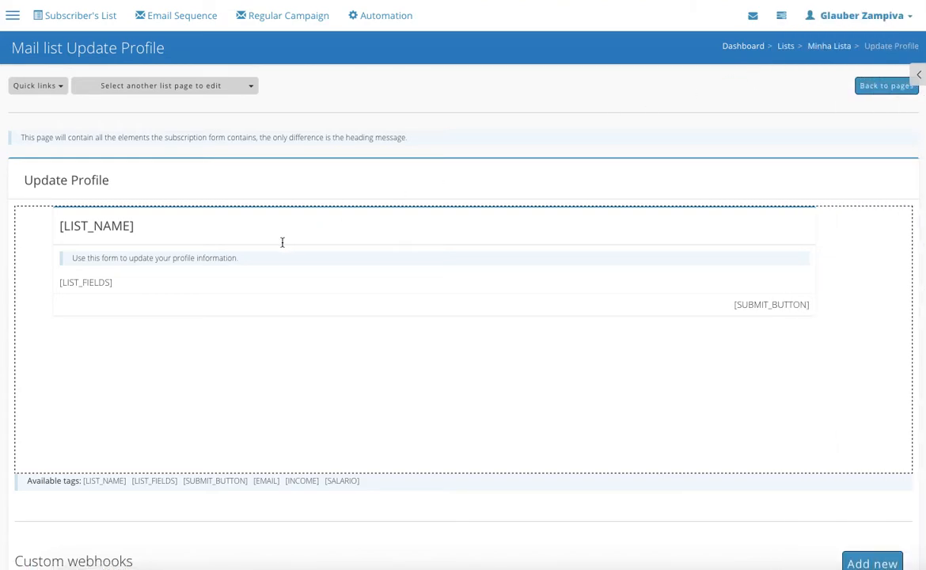
pyautogui.scroll(3)
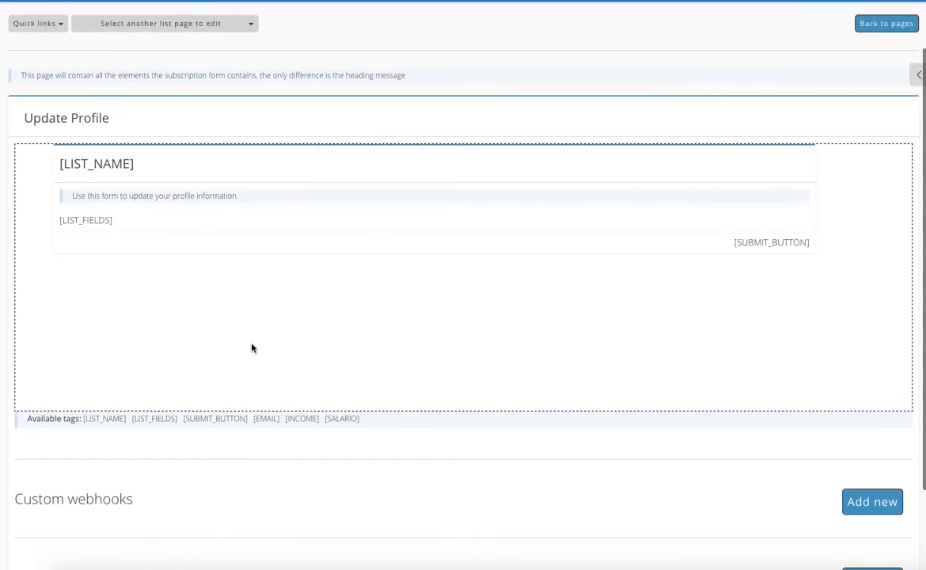
pyautogui.moveTo(177, 275)
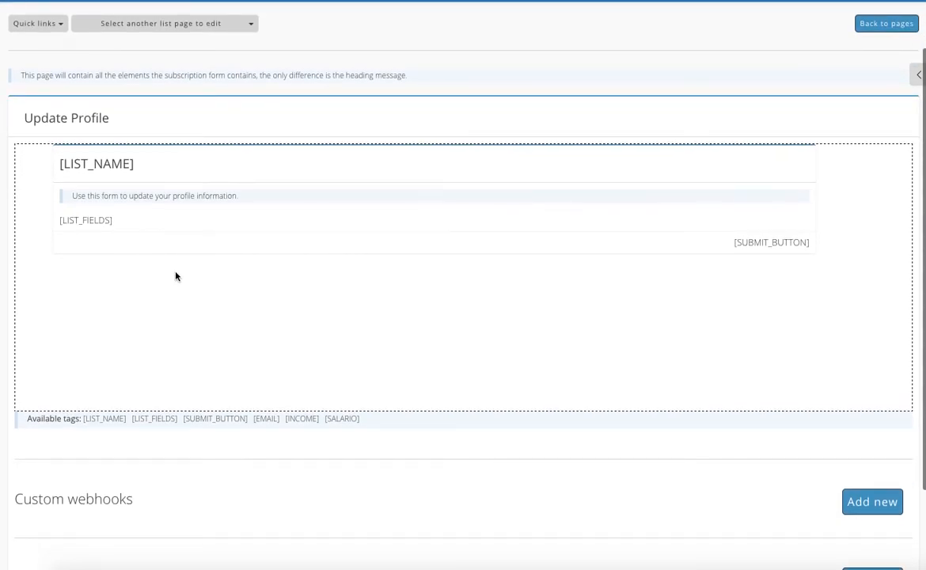
pyautogui.scroll(-3)
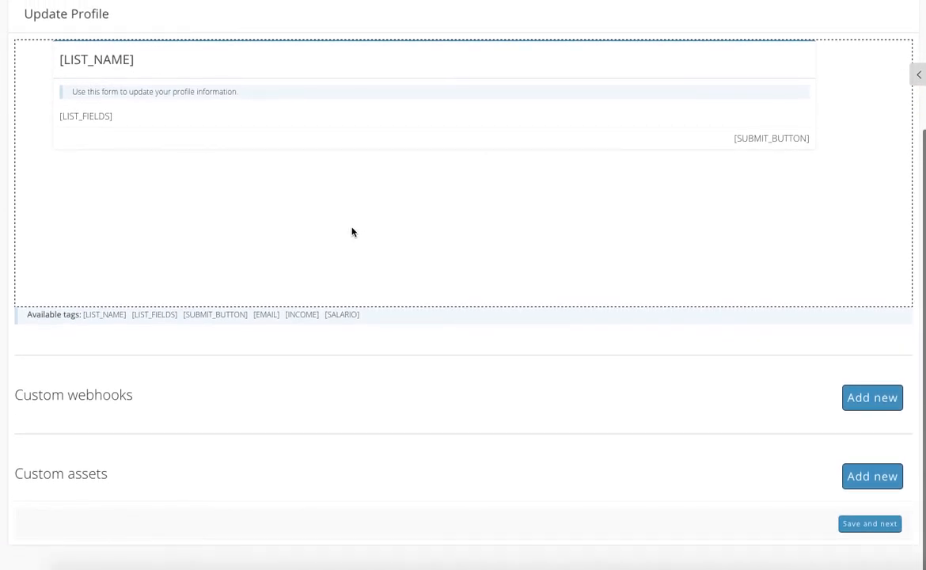
pyautogui.scroll(3)
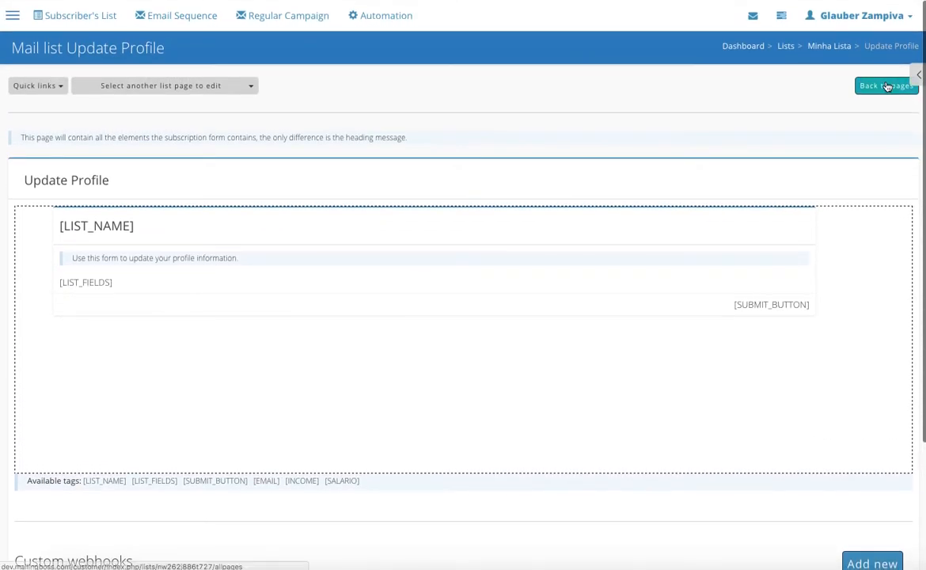
# - Back on the pages list, edit the Unsubscribe form page and view its URL, message and tags
pyautogui.click(884, 85)
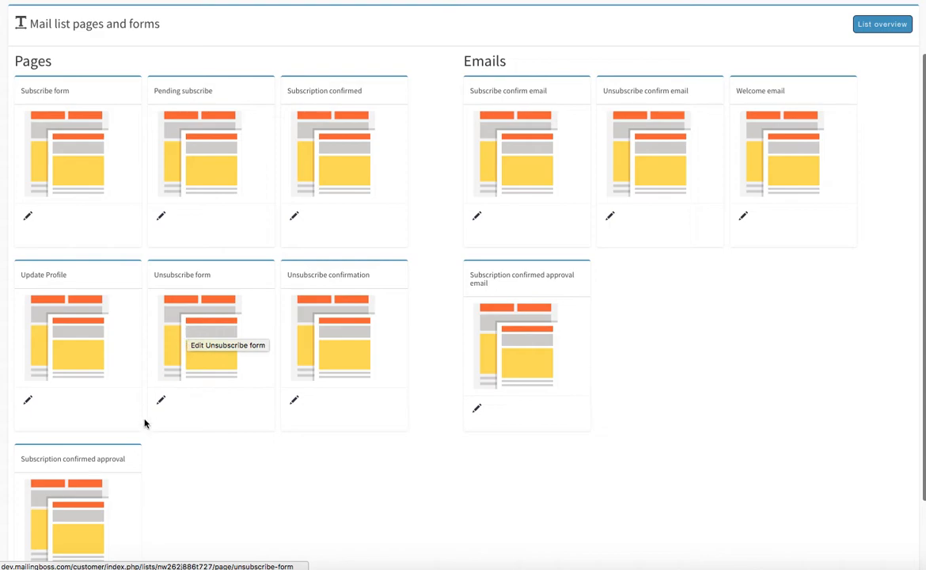
pyautogui.click(162, 399)
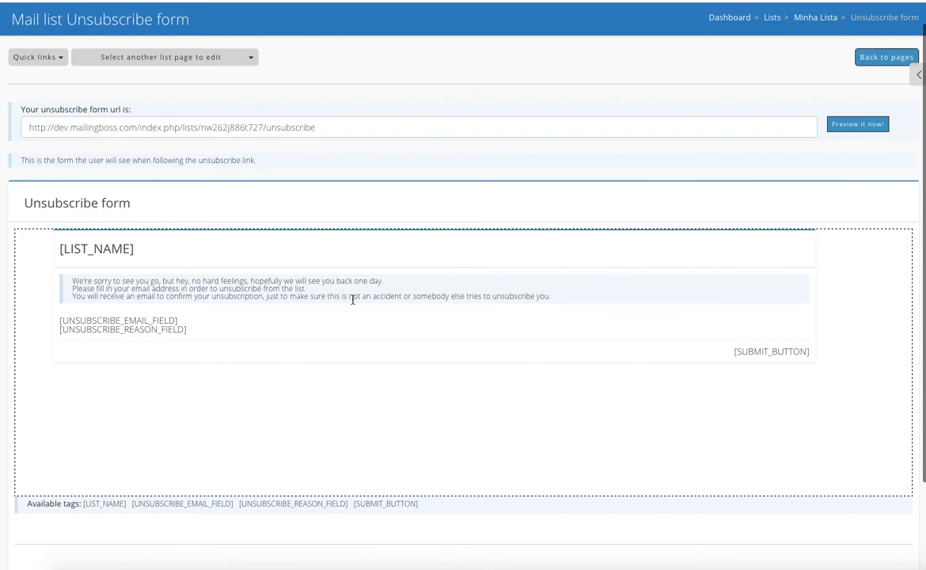
pyautogui.moveTo(342, 333)
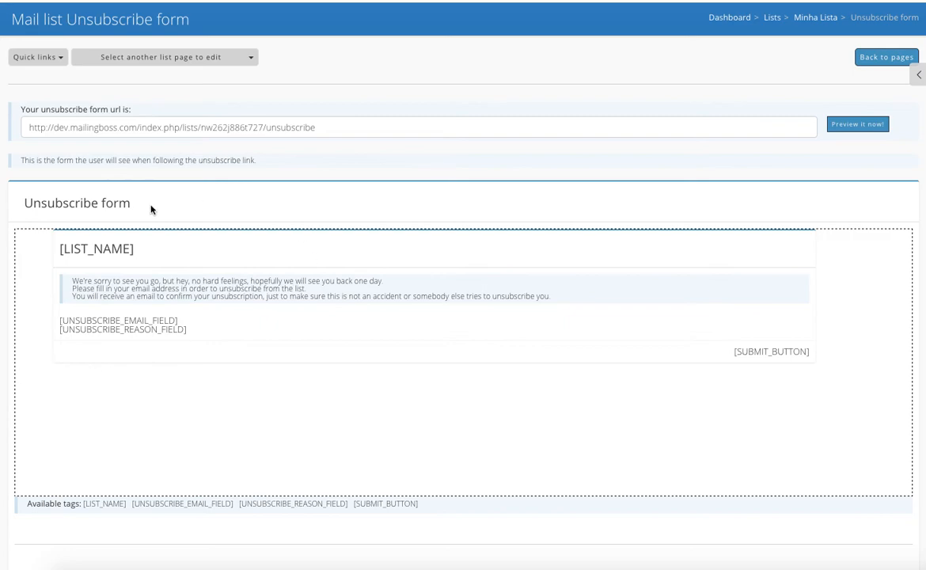
pyautogui.scroll(-3)
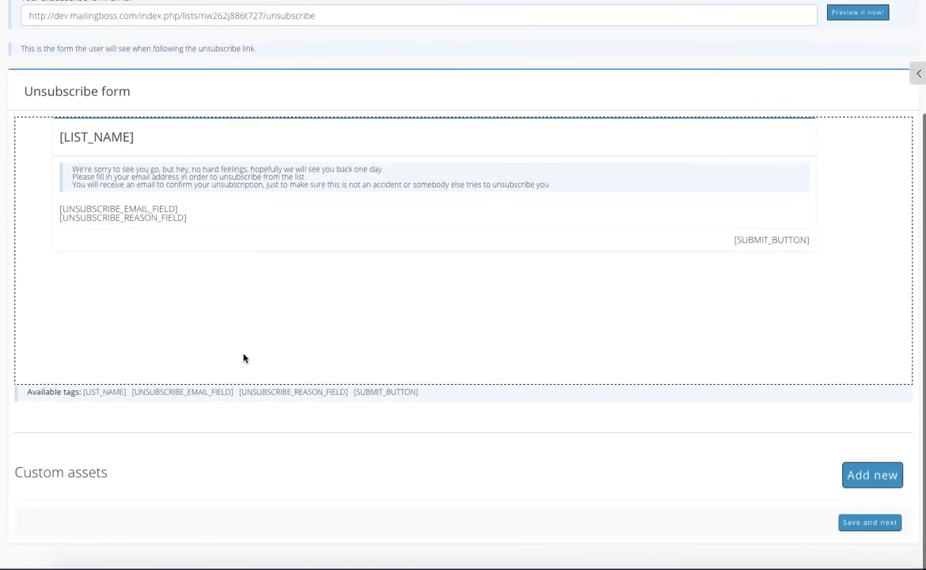
pyautogui.moveTo(869, 522)
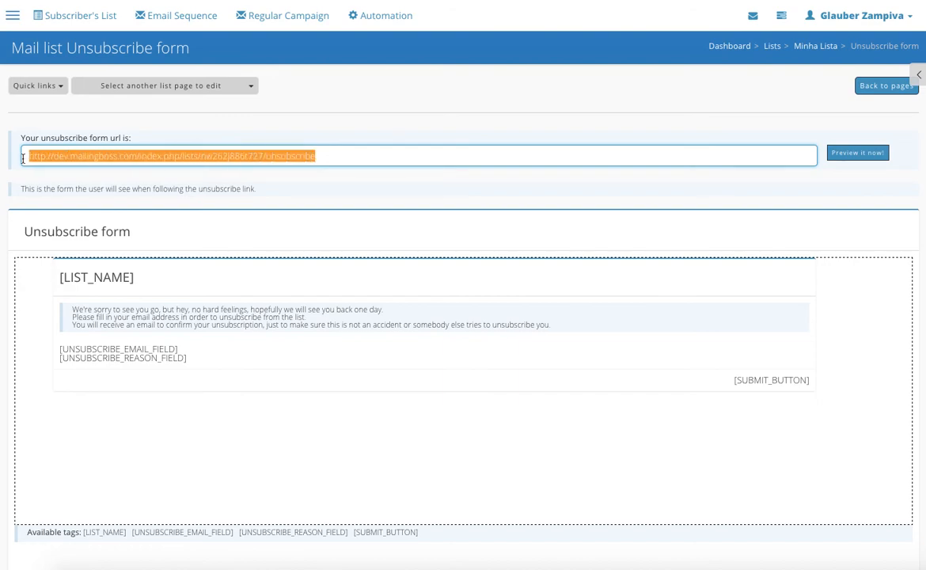
# - Review the Unsubscribe confirmation page's message and redirect URL, then go back to pages
pyautogui.click(886, 85)
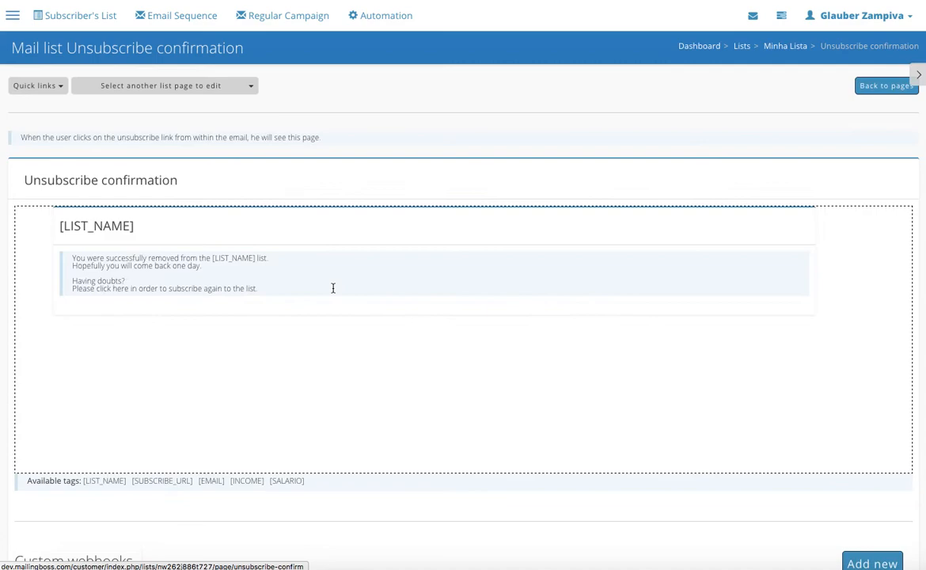
pyautogui.scroll(-3)
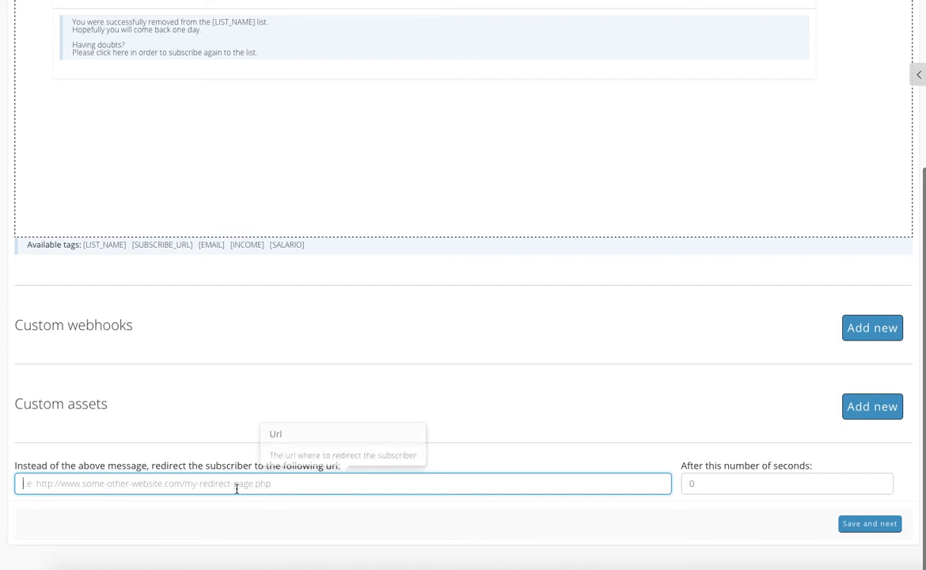
pyautogui.scroll(3)
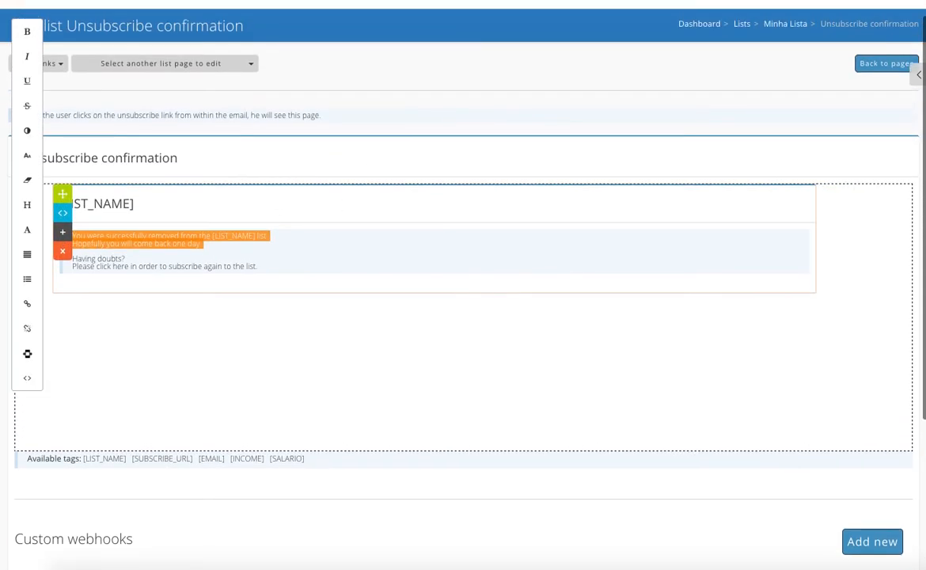
pyautogui.click(885, 63)
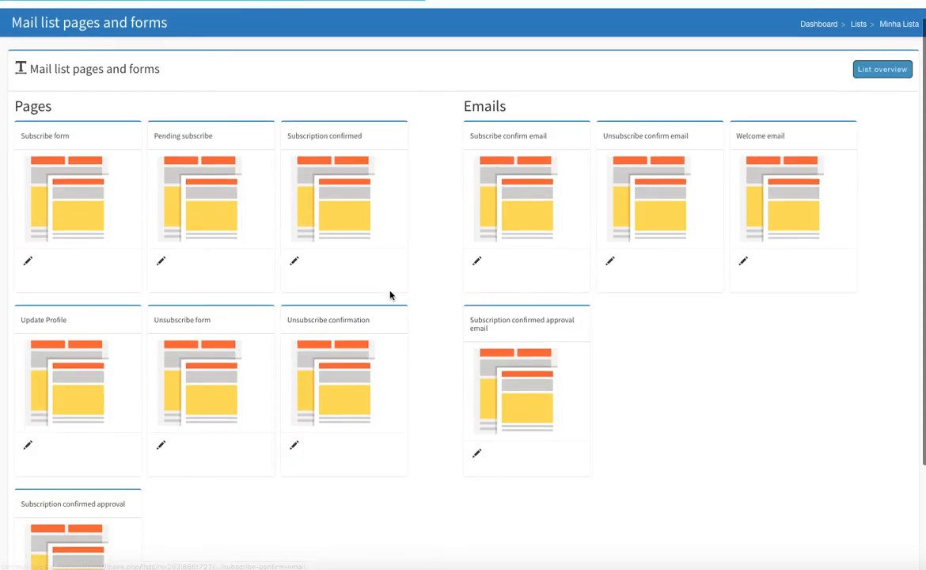
# - Edit the Subscription confirmed approval page, hide block templates and read its approval message
pyautogui.scroll(-3)
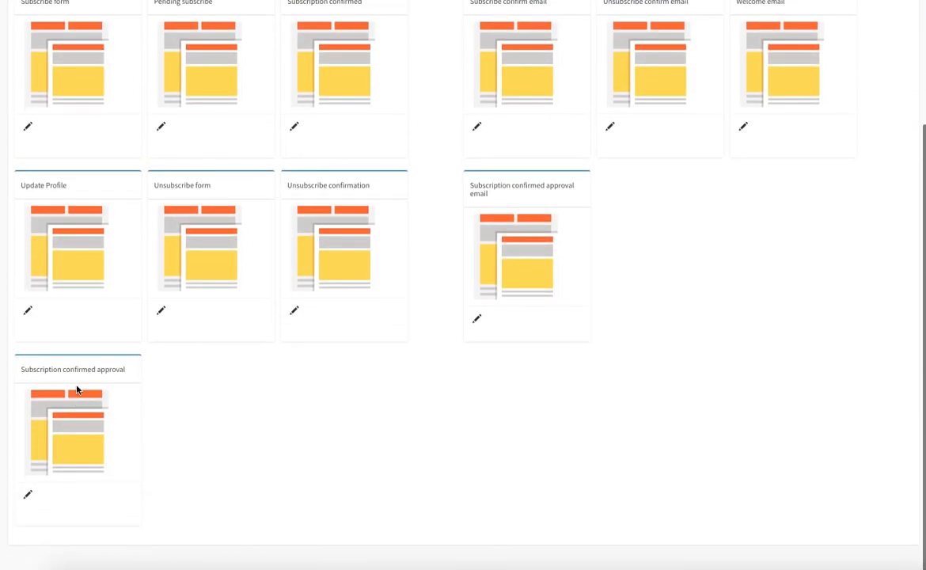
pyautogui.click(29, 494)
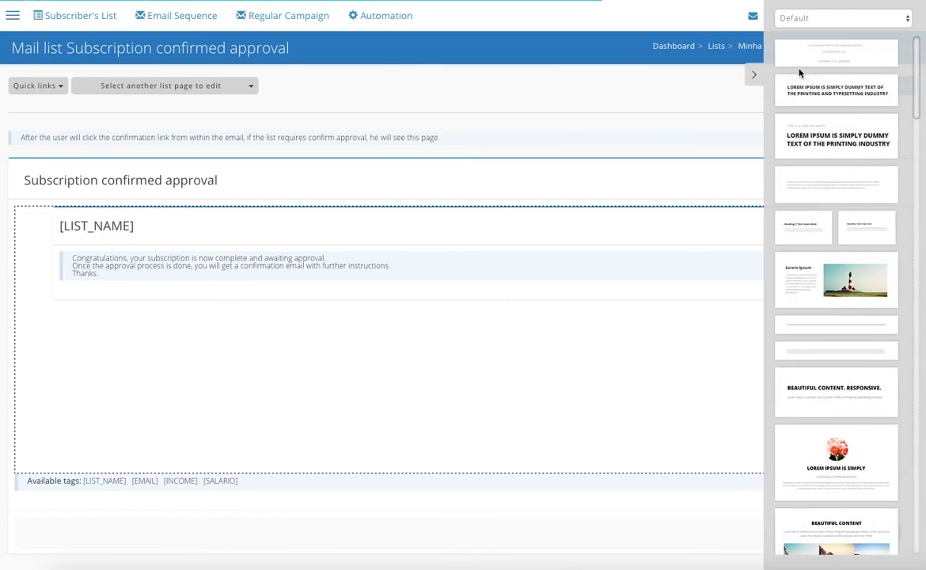
pyautogui.click(754, 75)
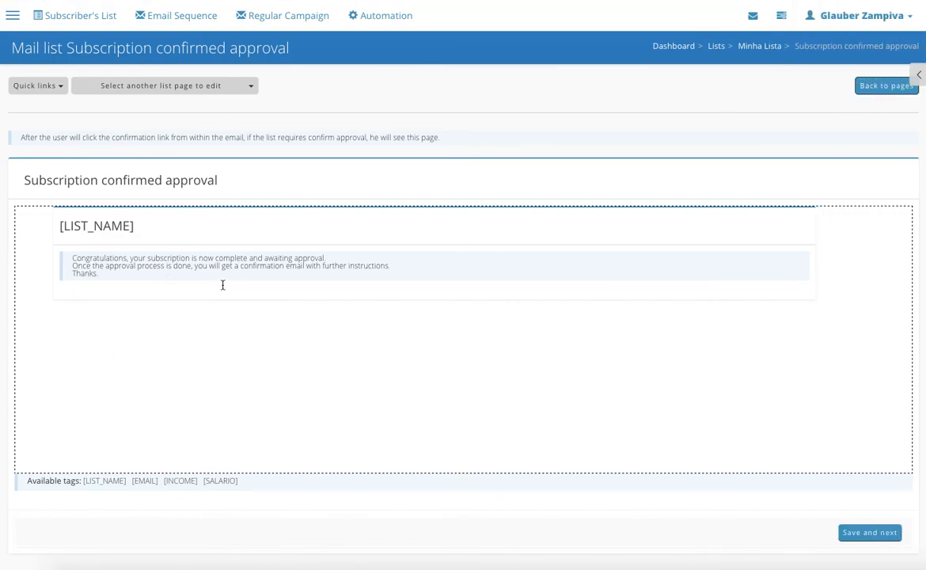
pyautogui.moveTo(346, 408)
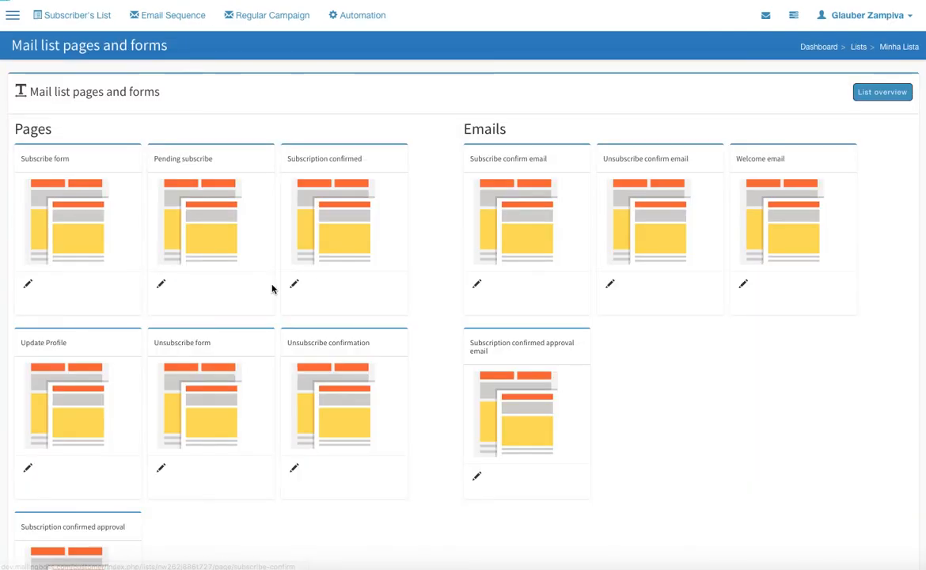
pyautogui.scroll(-3)
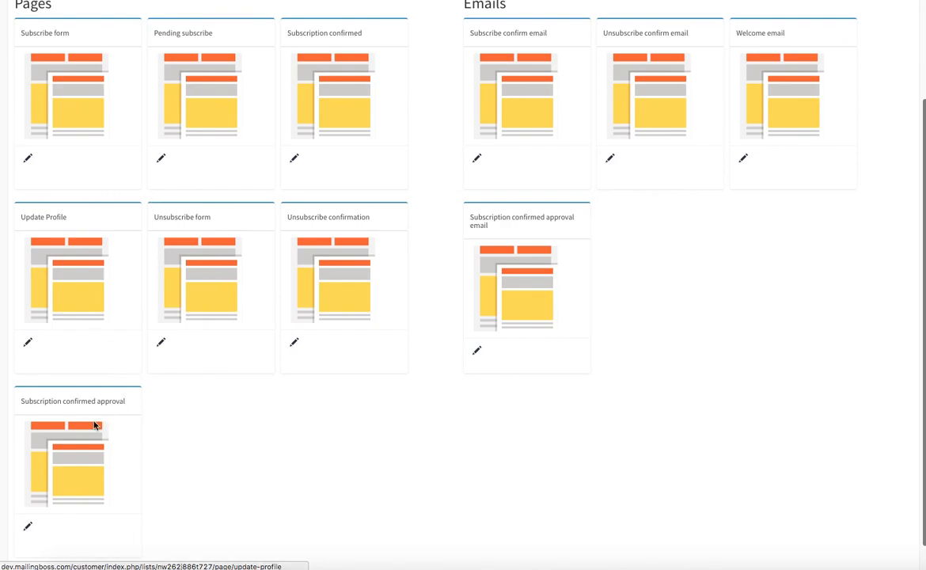
pyautogui.scroll(3)
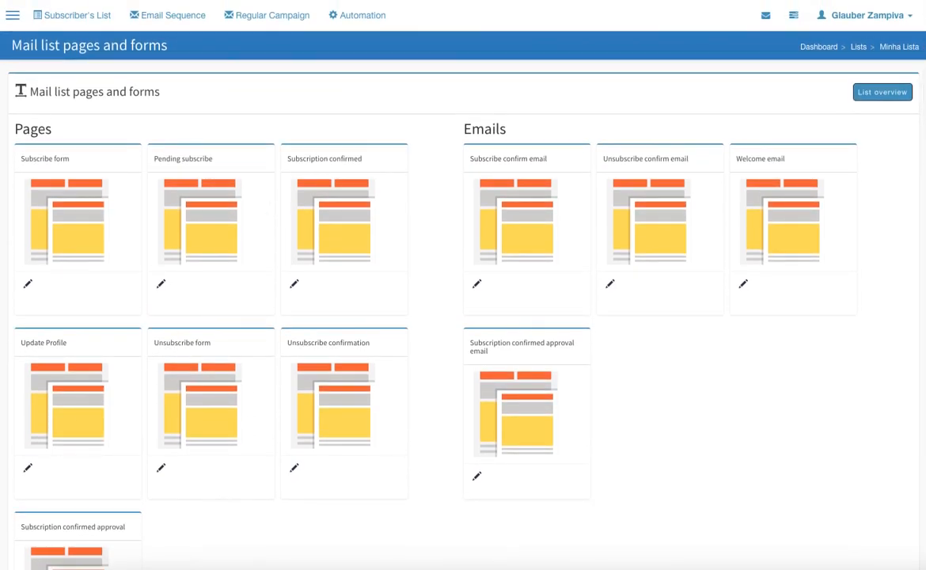